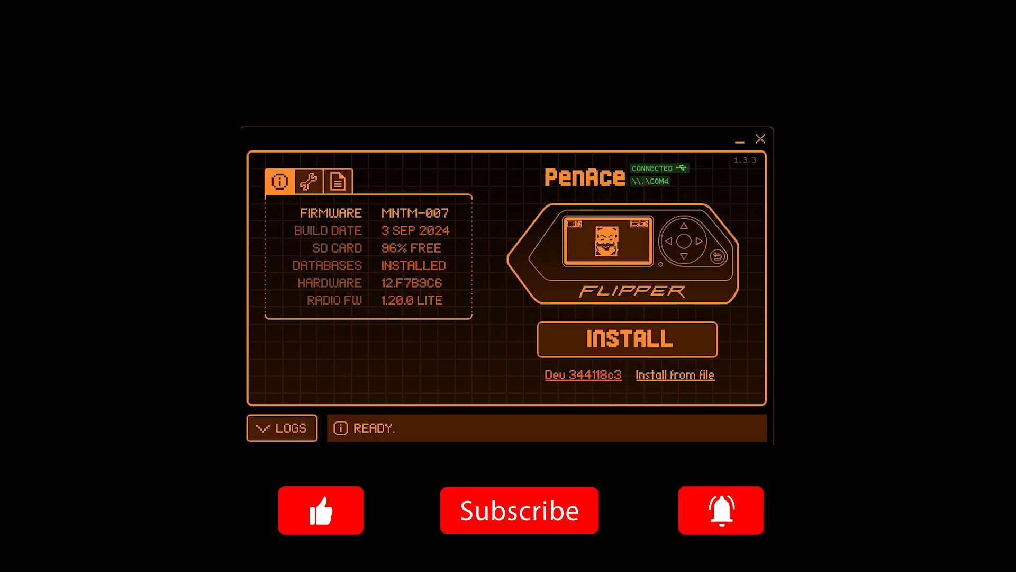
# Run print('Hello from REPL') in the MicroPython REPL on the Flipper
pyautogui.click(321, 510)
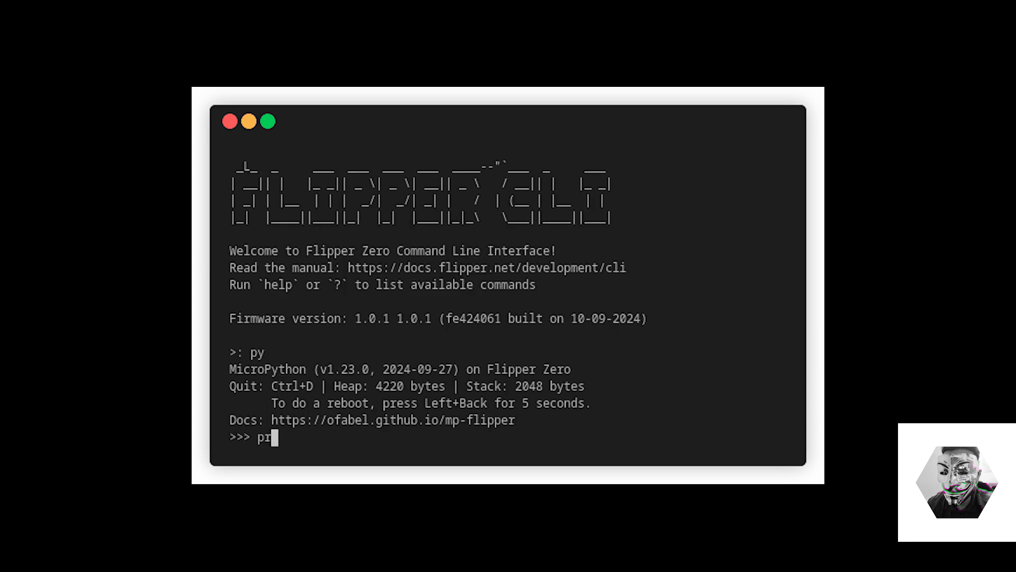
pyautogui.write("int('")
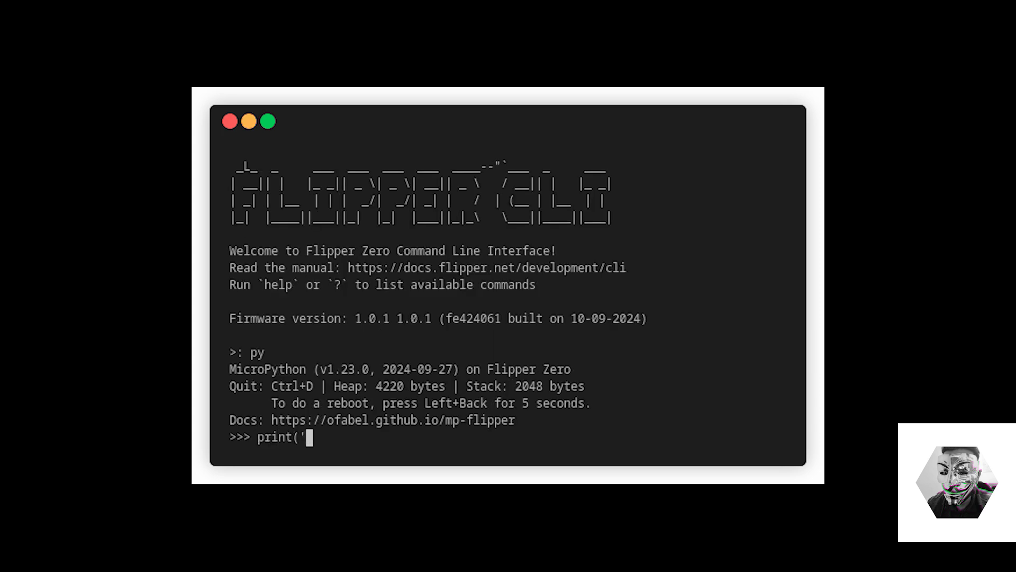
pyautogui.write('Hello')
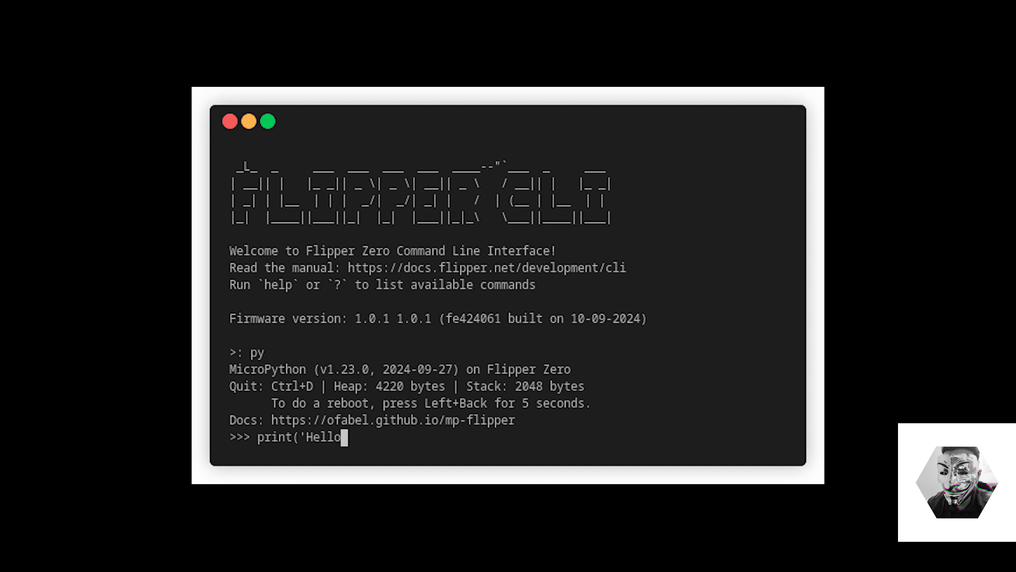
pyautogui.write('from')
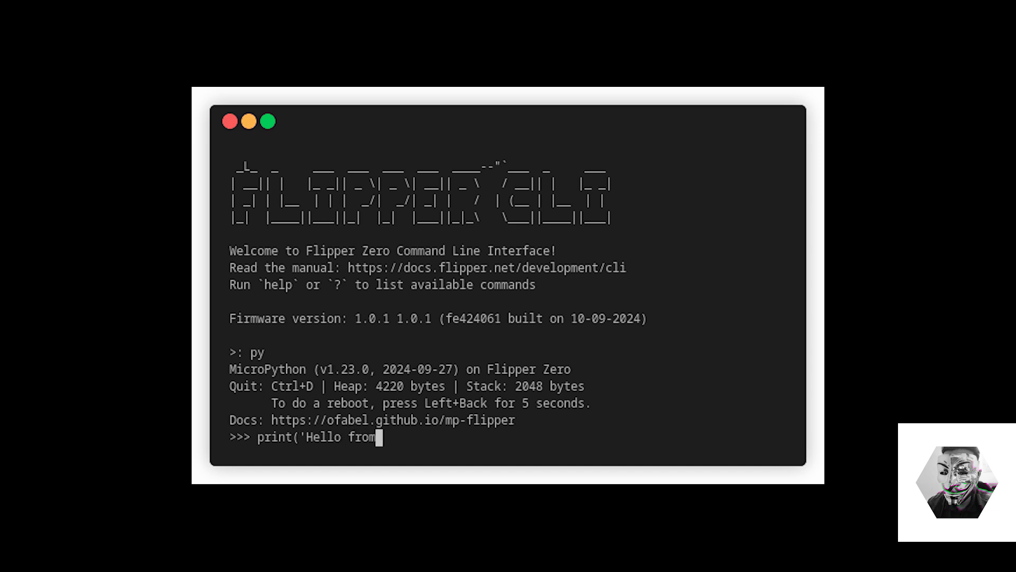
pyautogui.write('REPL')
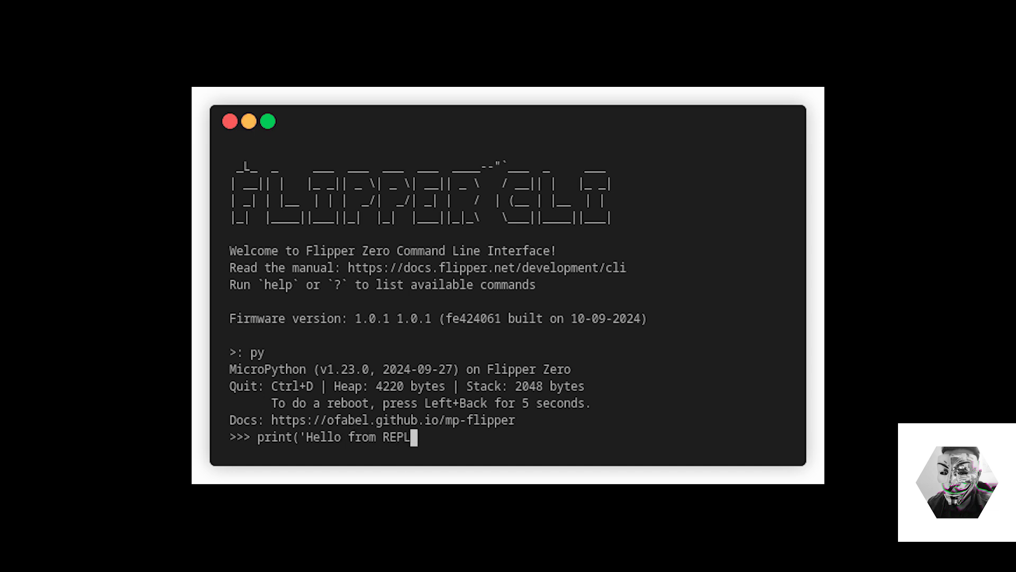
pyautogui.press('Return')
pyautogui.write('import flipperzero')
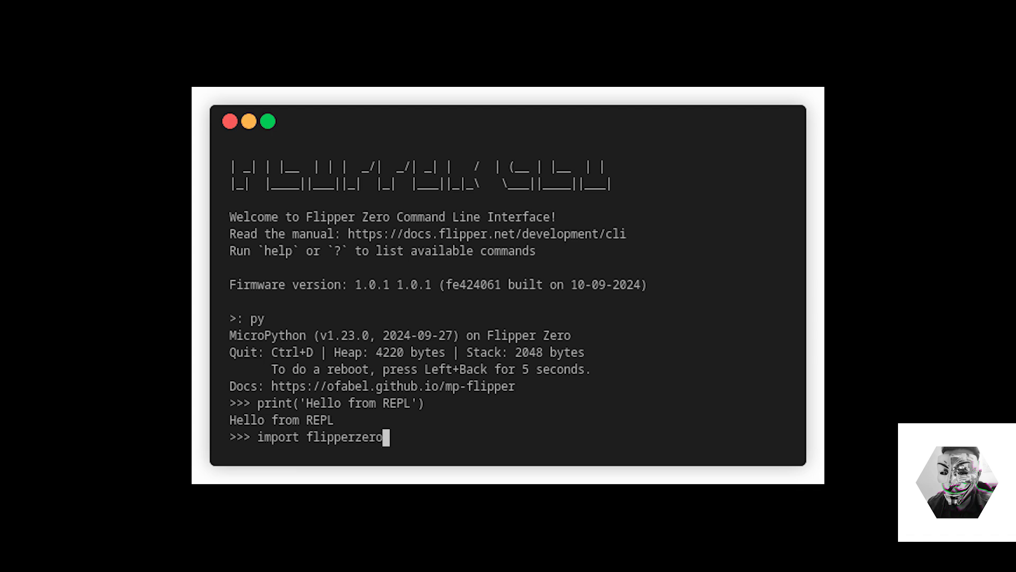
# Import flipperzero as f0 and autocomplete f0.infrared_ to list its infrared functions
pyautogui.write('as')
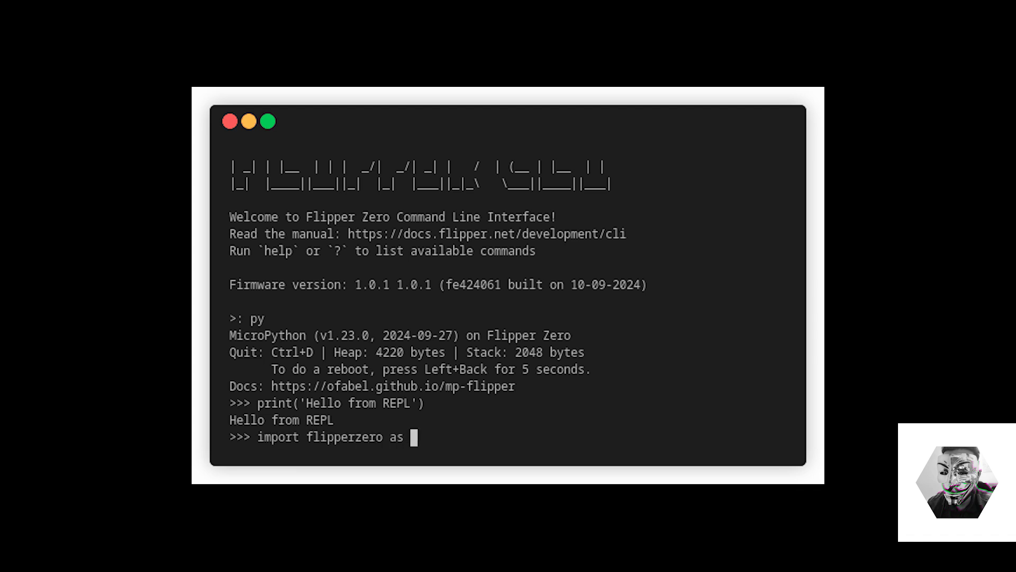
pyautogui.write('f0')
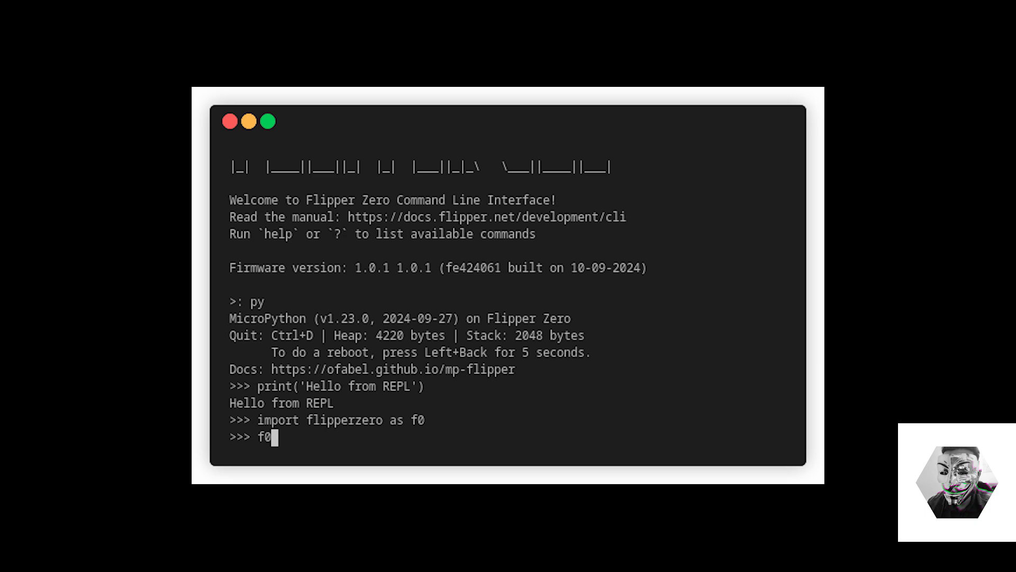
pyautogui.write('.infrared_')
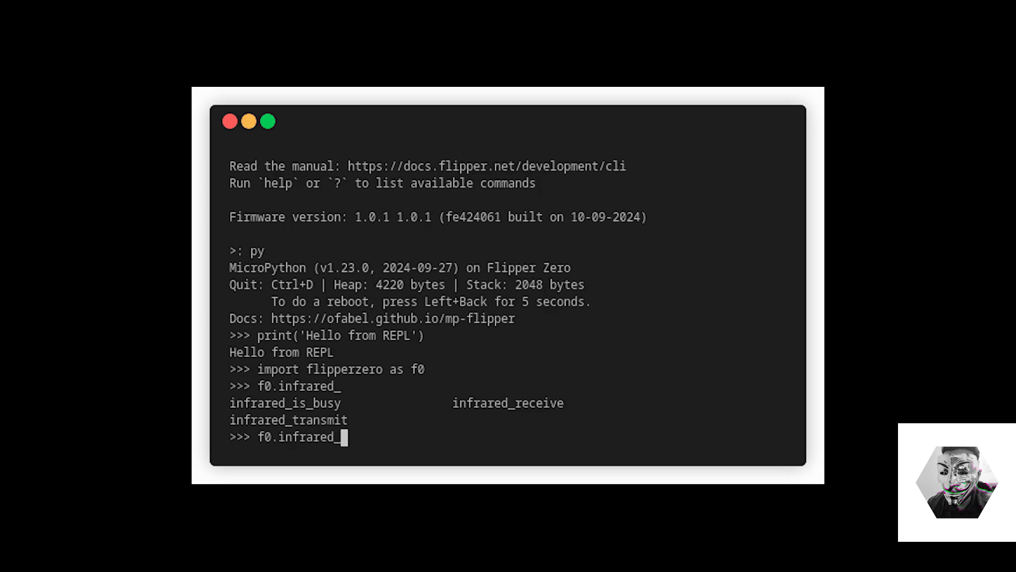
pyautogui.write('receive()')
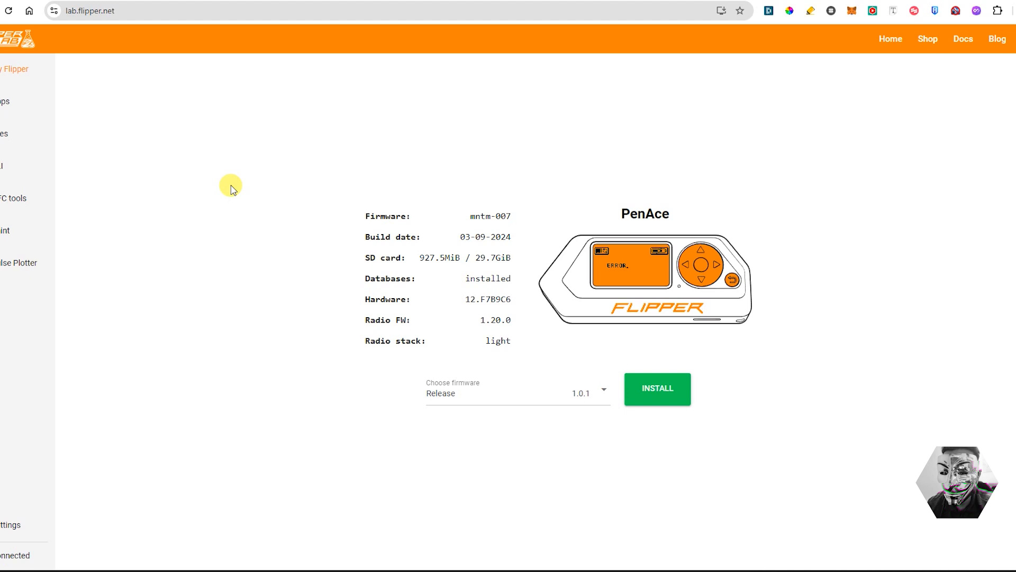
pyautogui.moveTo(19, 110)
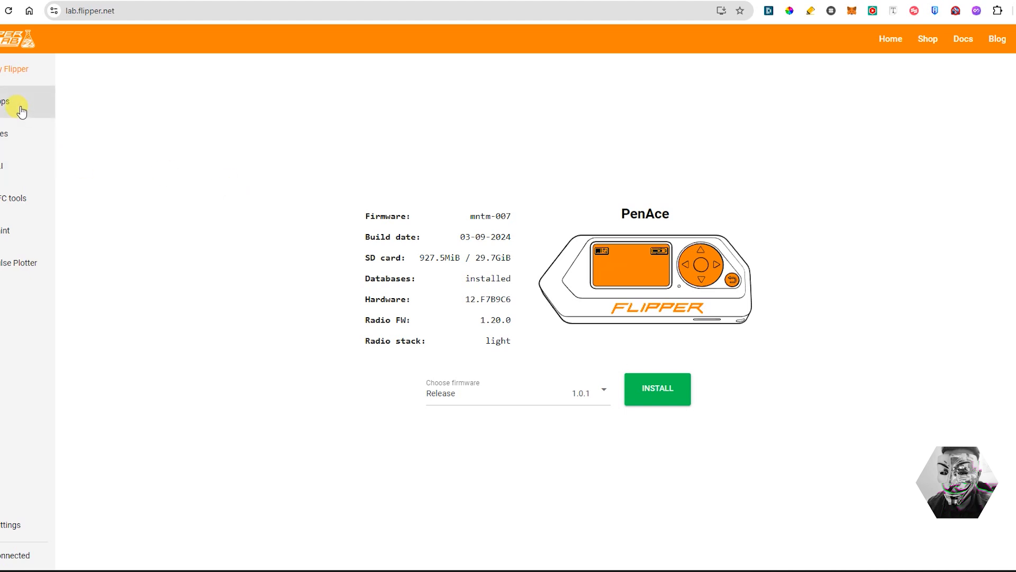
# Browse the Apps catalogue and view the uPython app page (version 1.4 installed)
pyautogui.click(13, 101)
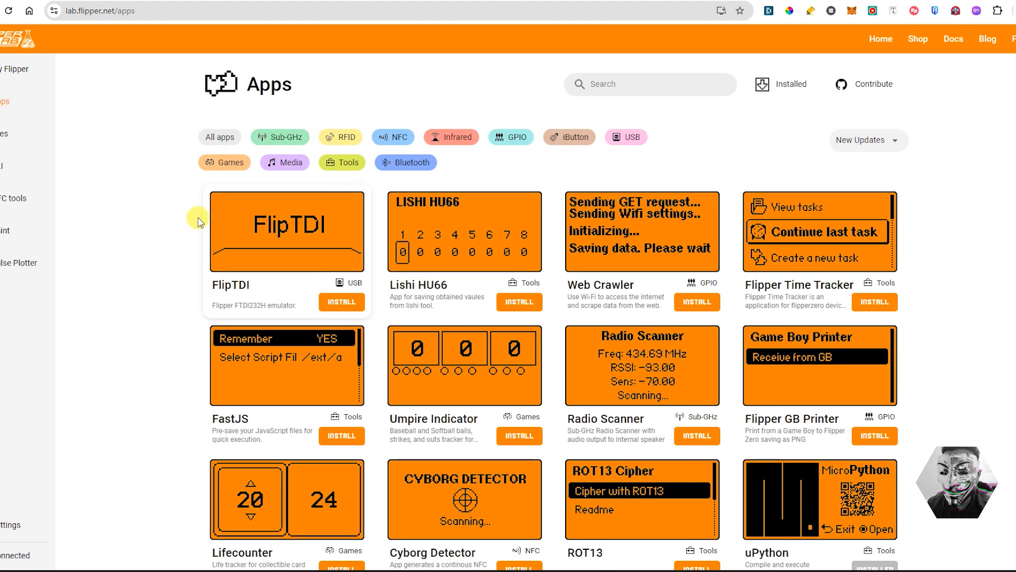
pyautogui.moveTo(868, 142)
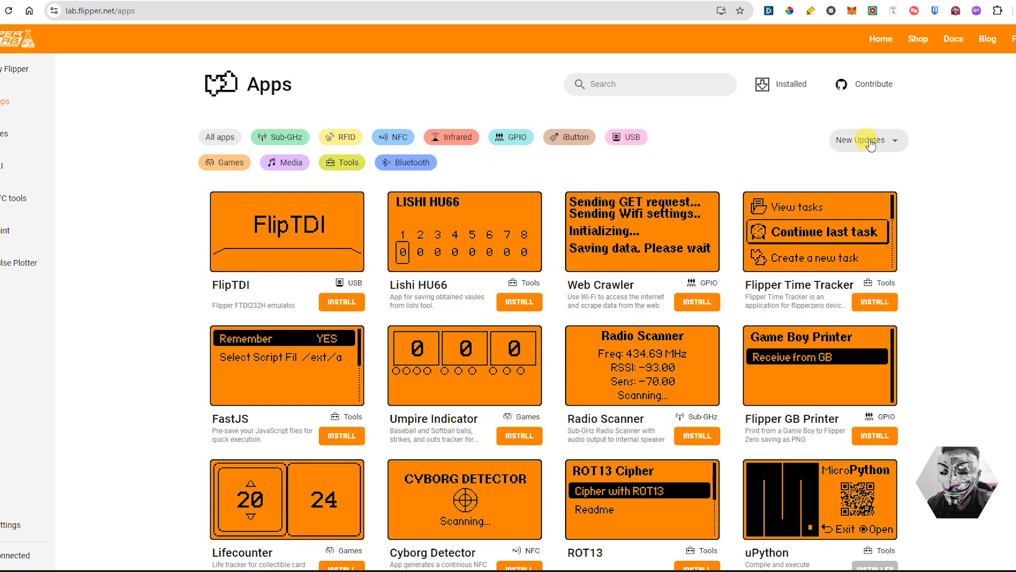
pyautogui.click(868, 140)
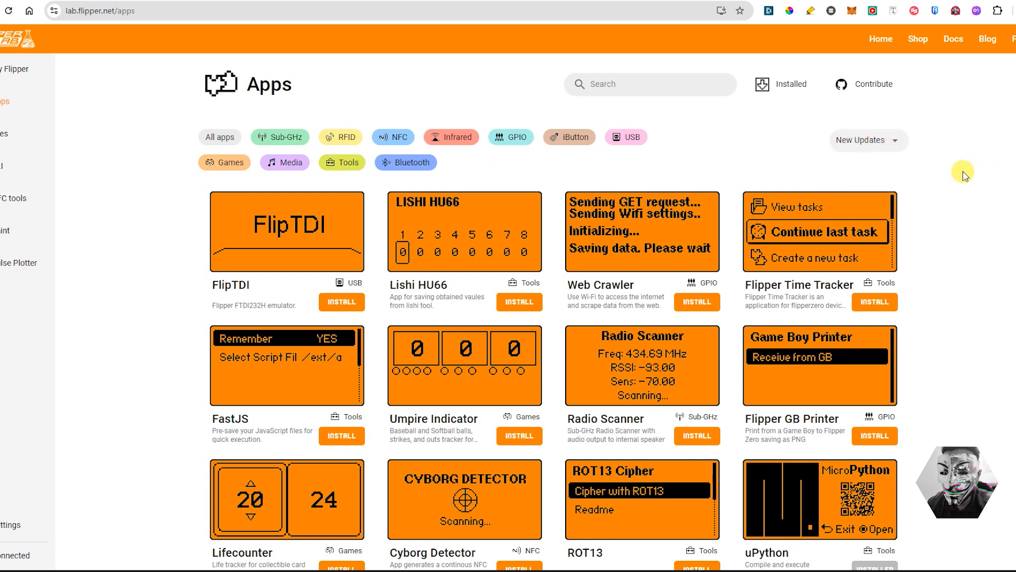
pyautogui.scroll(-3)
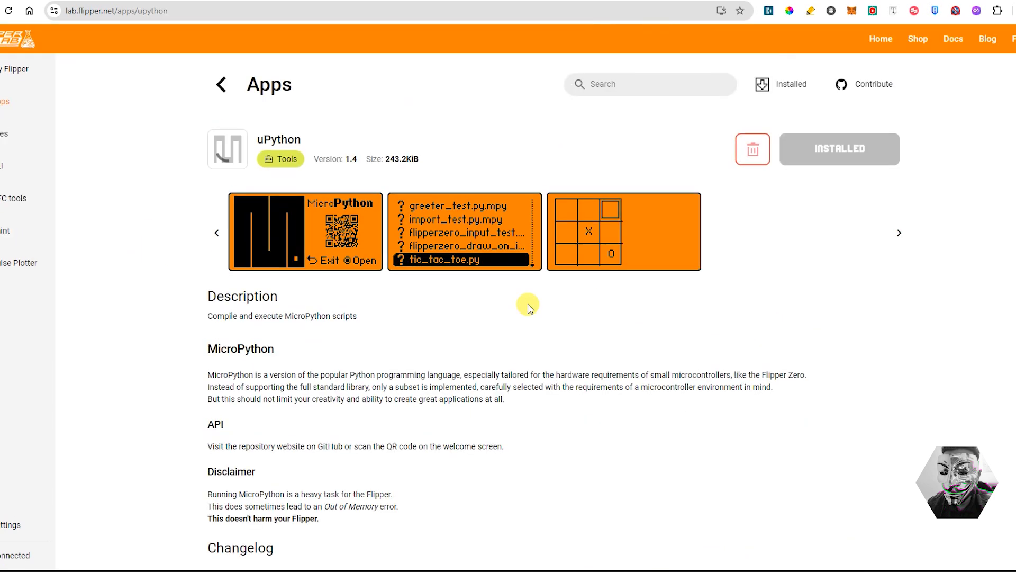
pyautogui.moveTo(426, 336)
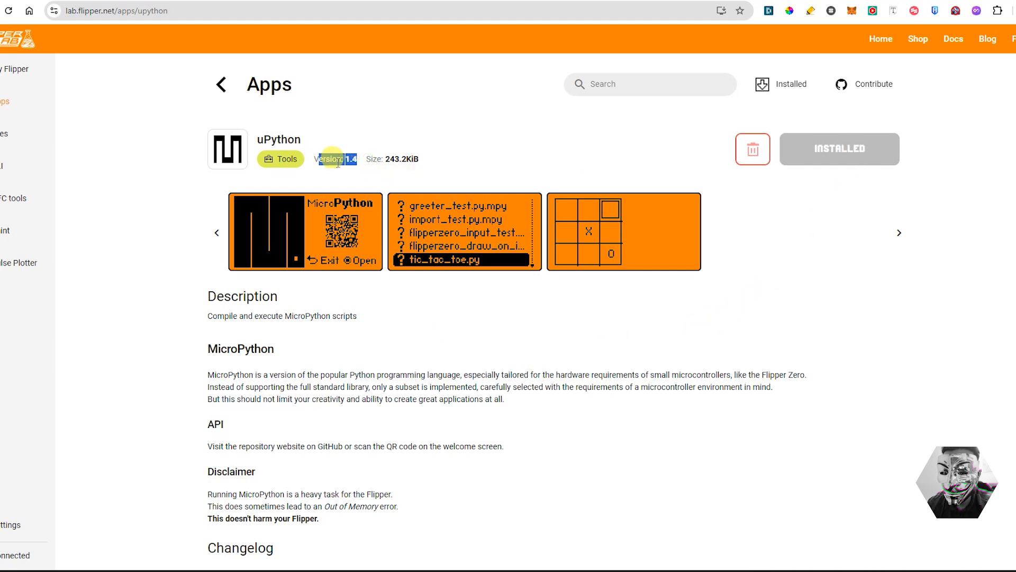
pyautogui.scroll(-3)
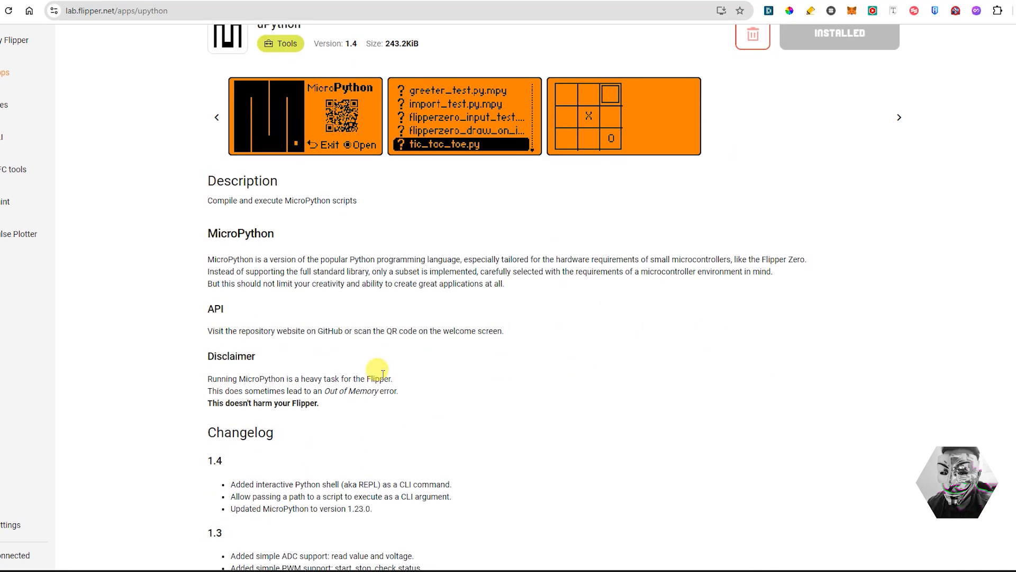
pyautogui.scroll(-3)
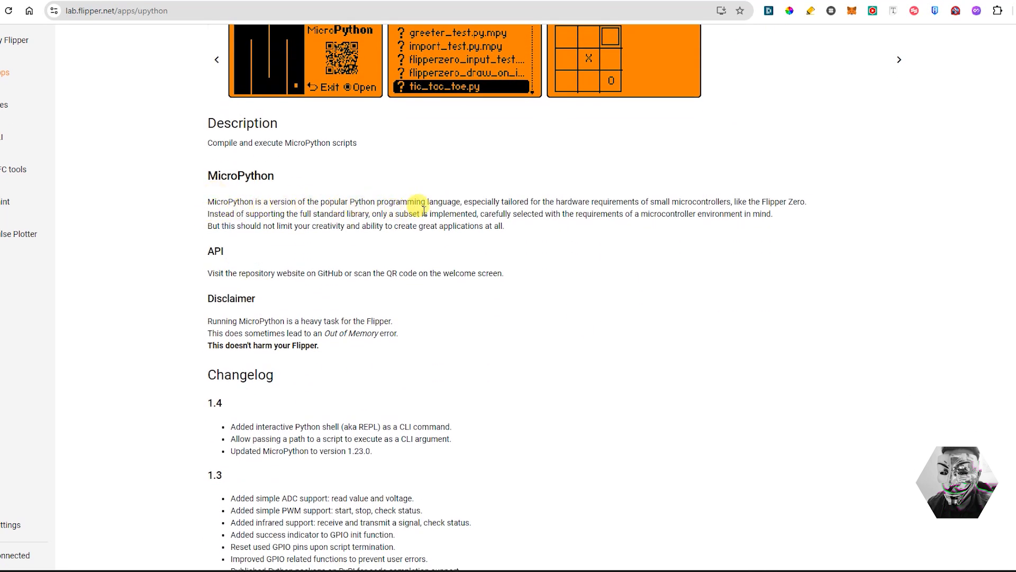
pyautogui.moveTo(535, 239)
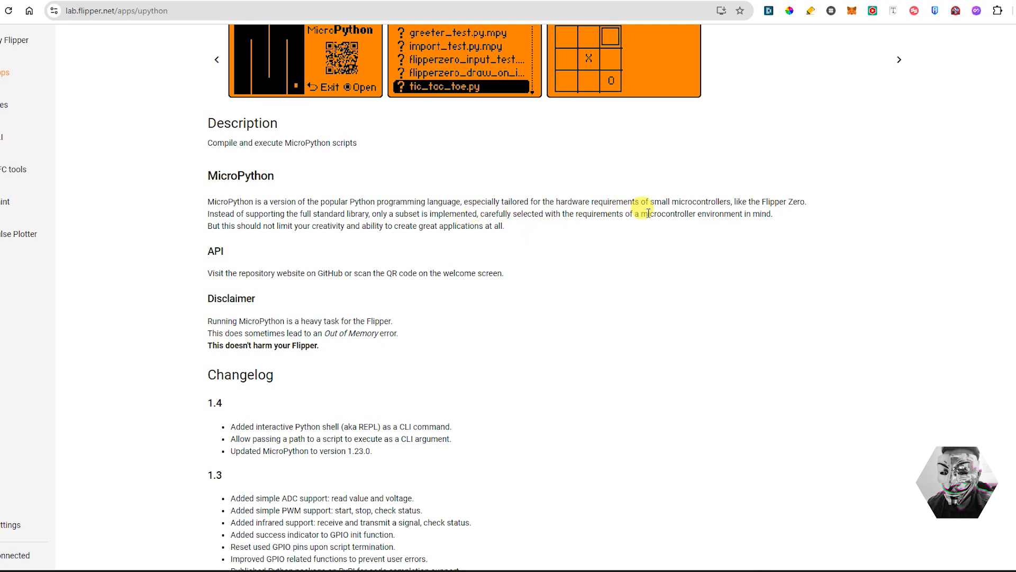
pyautogui.moveTo(531, 248)
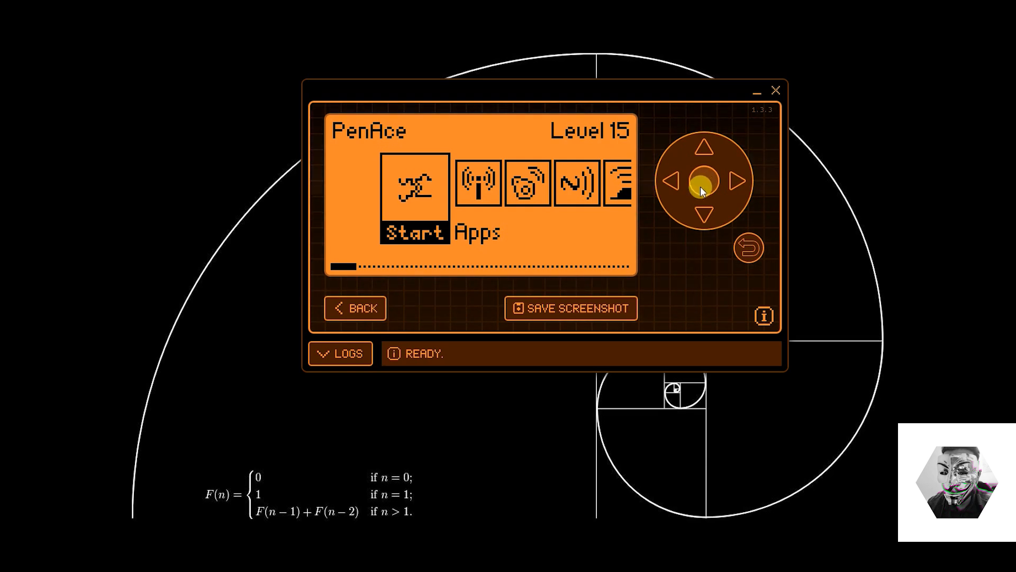
# Launch uPython from the Flipper's Apps > Tools menu and move to the stage 1.py script
pyautogui.click(699, 180)
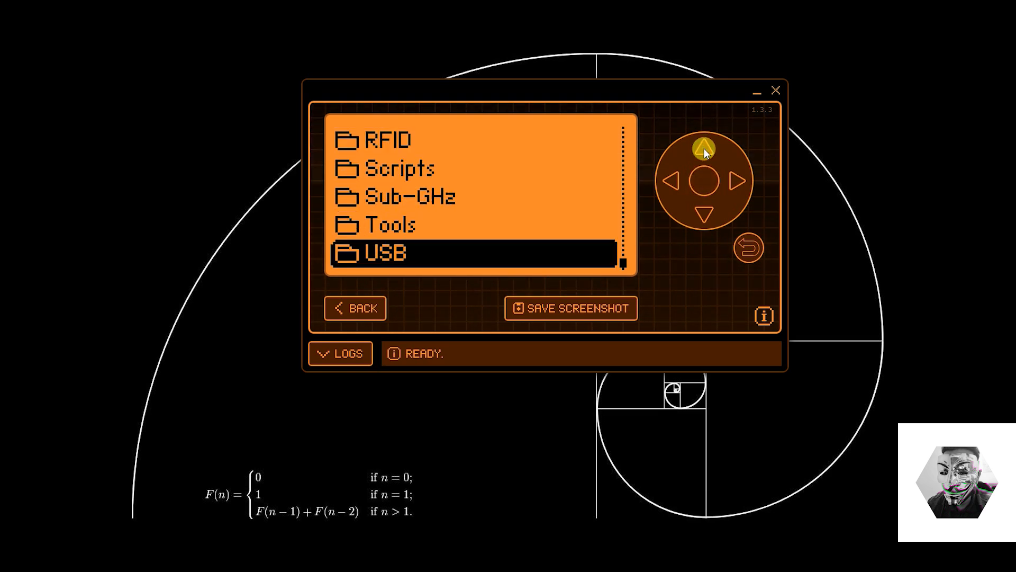
pyautogui.click(706, 146)
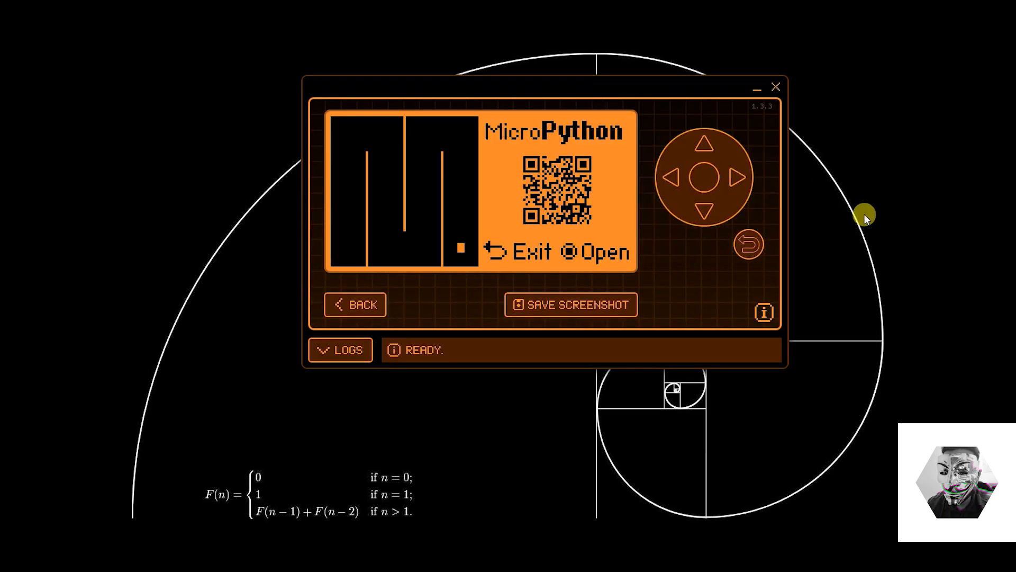
pyautogui.moveTo(705, 181)
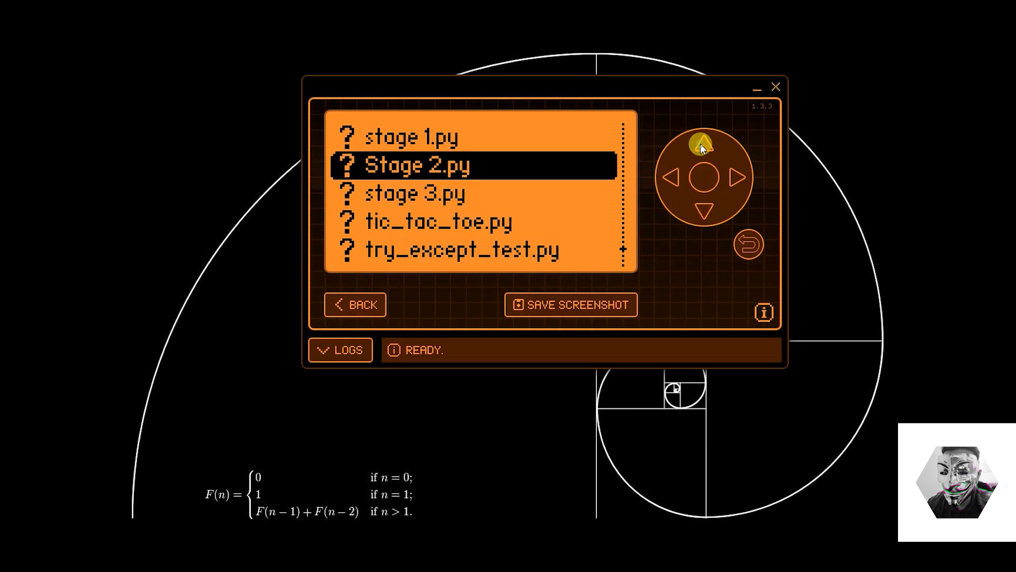
pyautogui.click(706, 141)
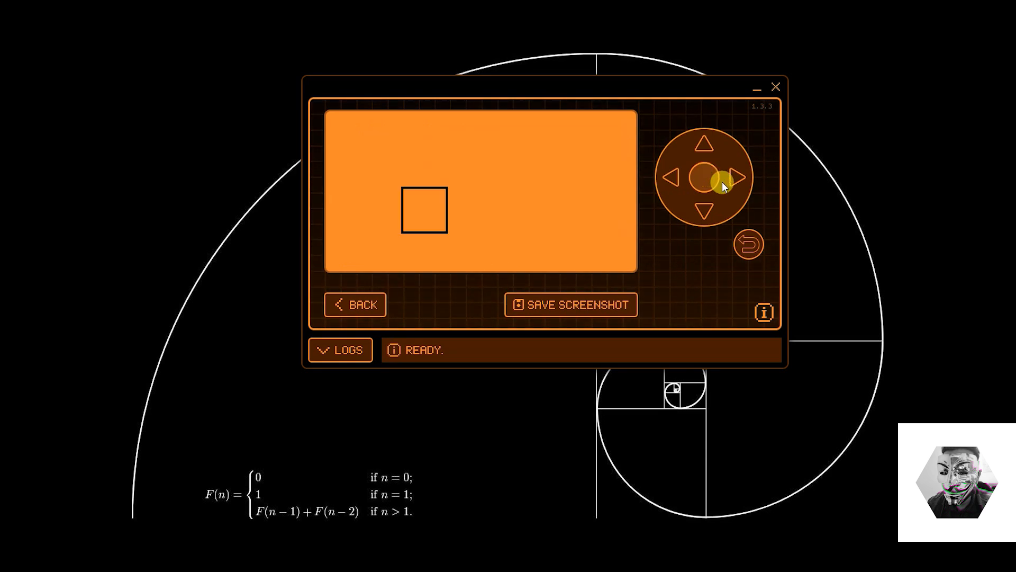
# Steer the drawn square right, left and up with the d-pad to confirm directional input works
pyautogui.click(731, 178)
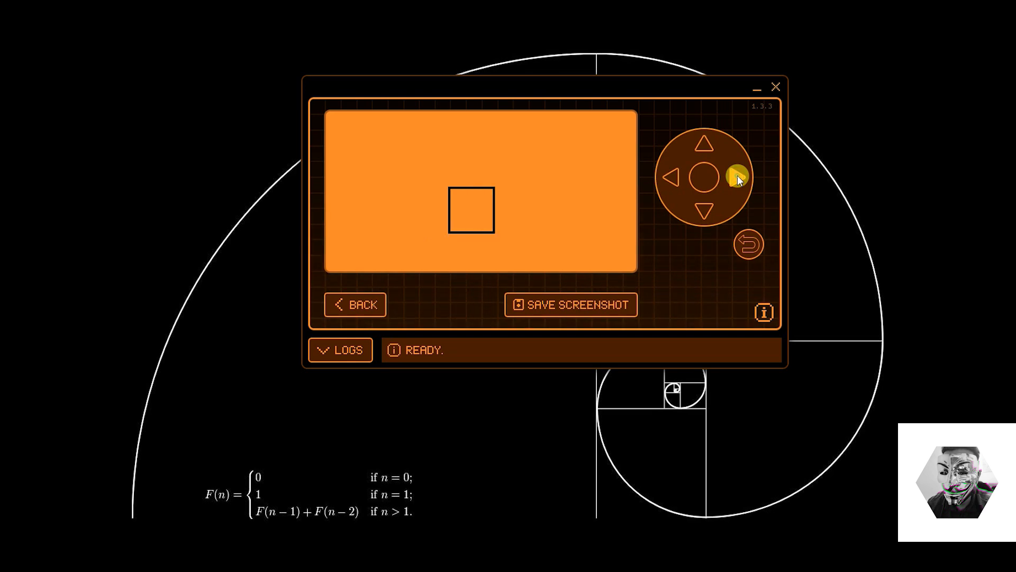
pyautogui.click(705, 210)
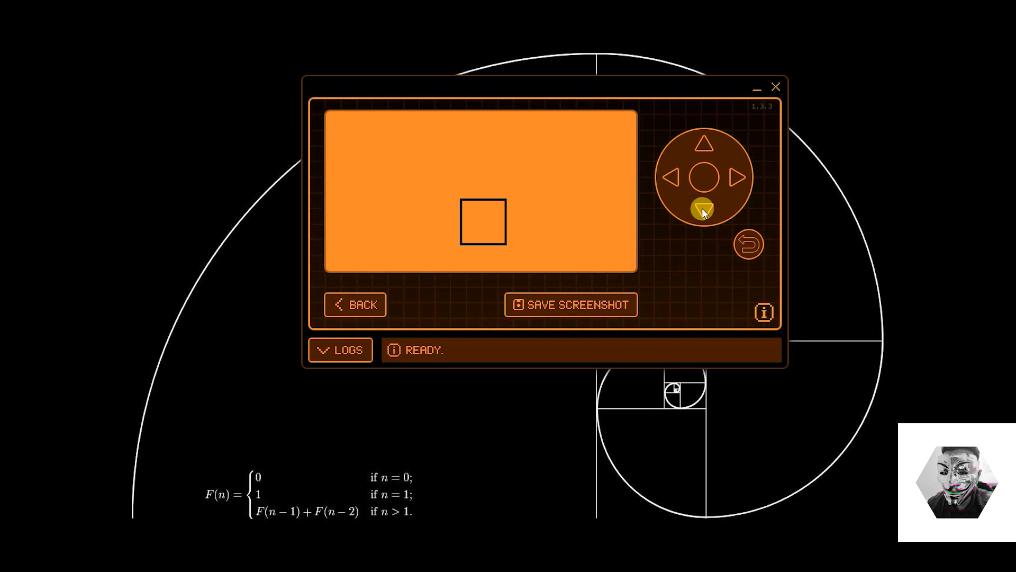
pyautogui.click(735, 177)
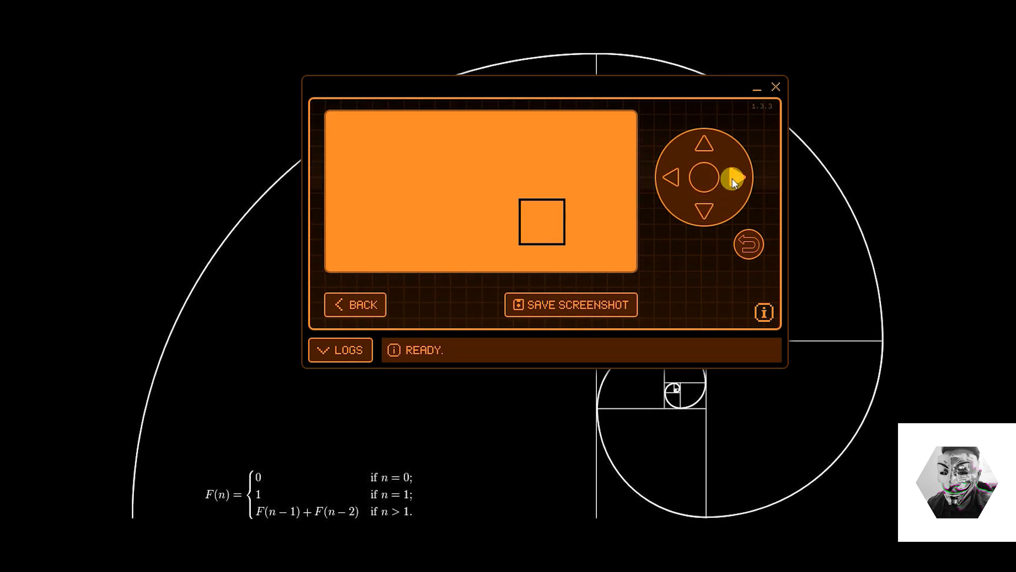
pyautogui.click(670, 178)
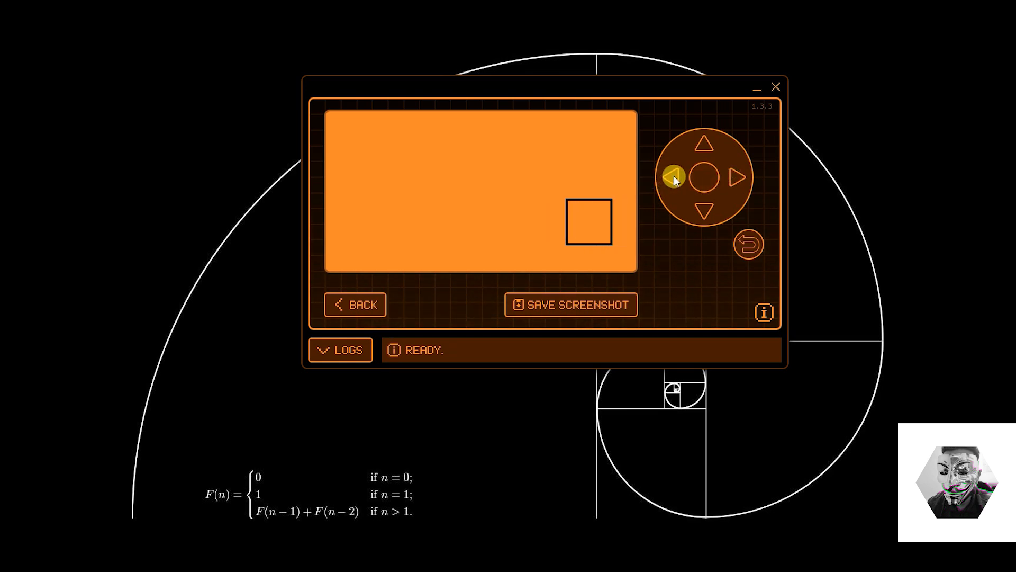
pyautogui.click(674, 179)
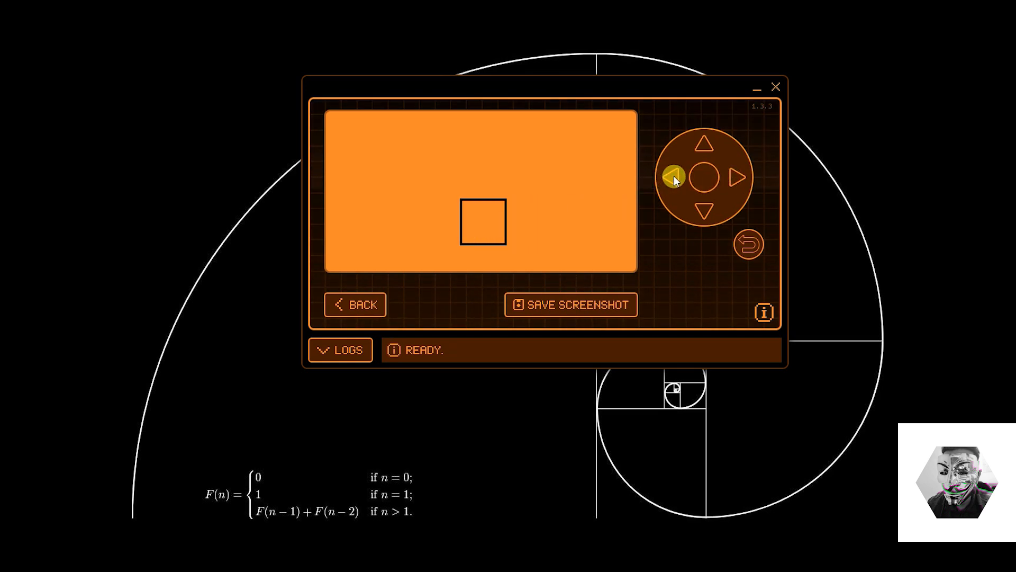
pyautogui.click(672, 180)
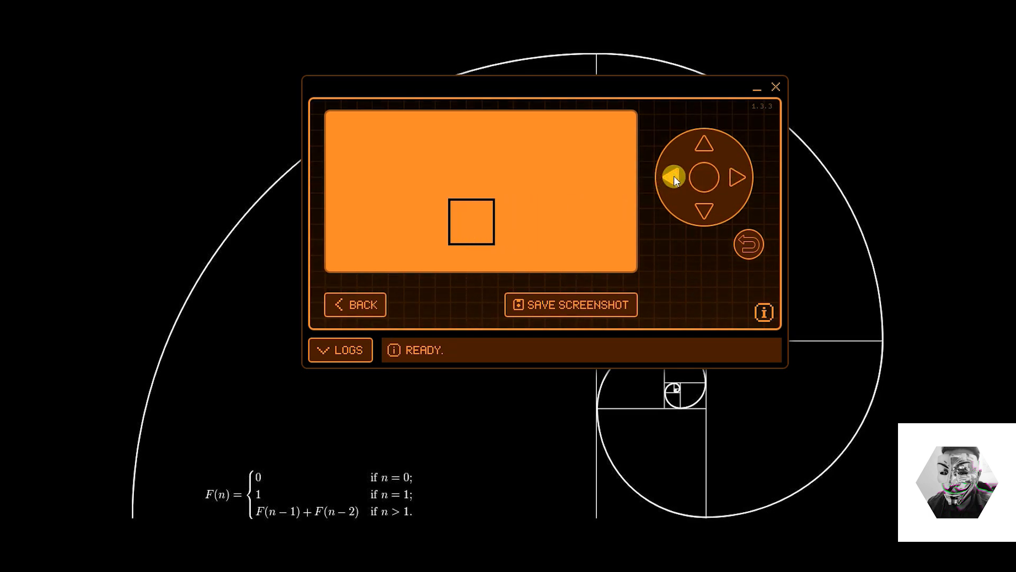
pyautogui.click(704, 142)
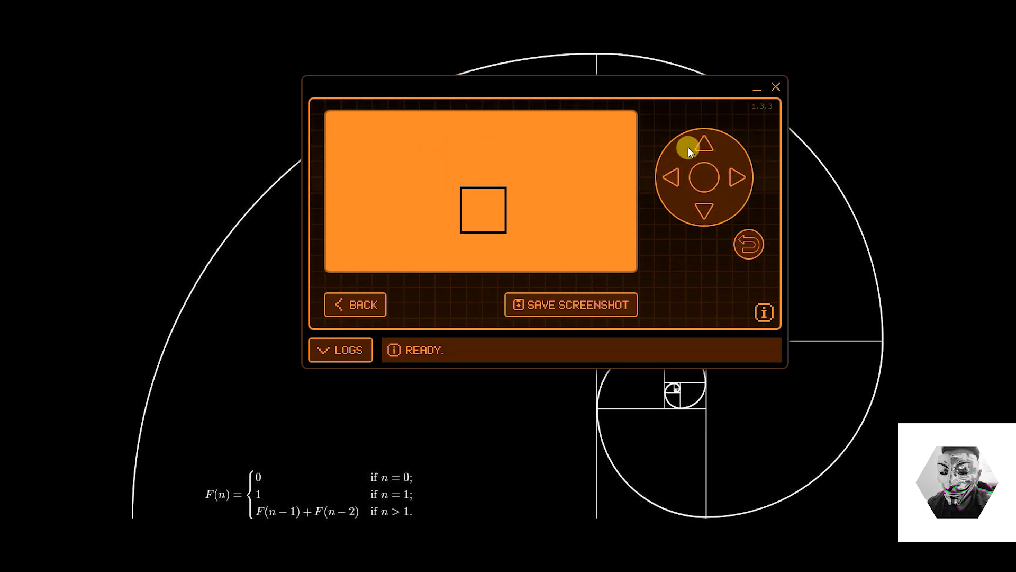
pyautogui.click(703, 178)
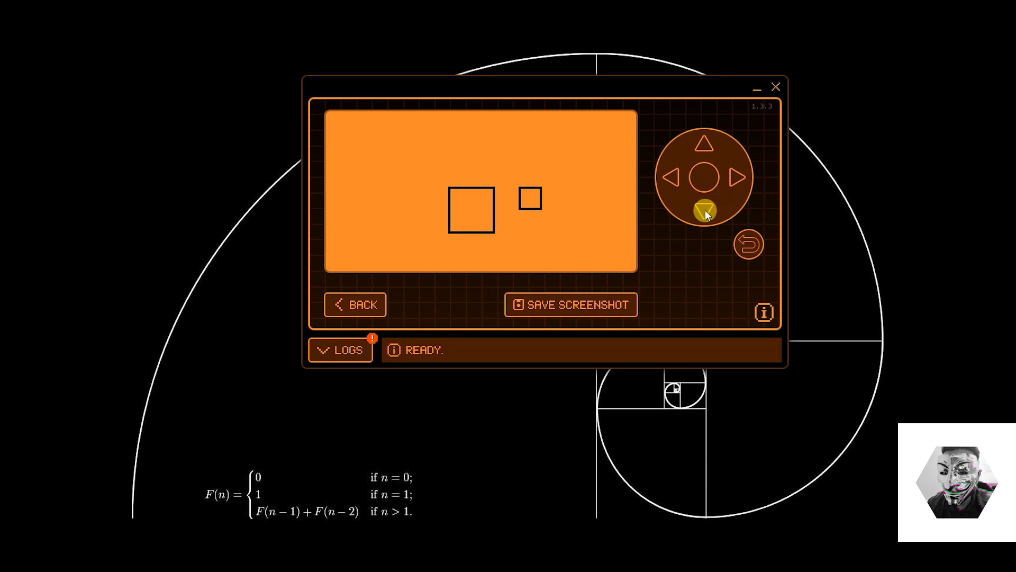
# Send a down input while the updated script shows the large and small squares
pyautogui.click(705, 211)
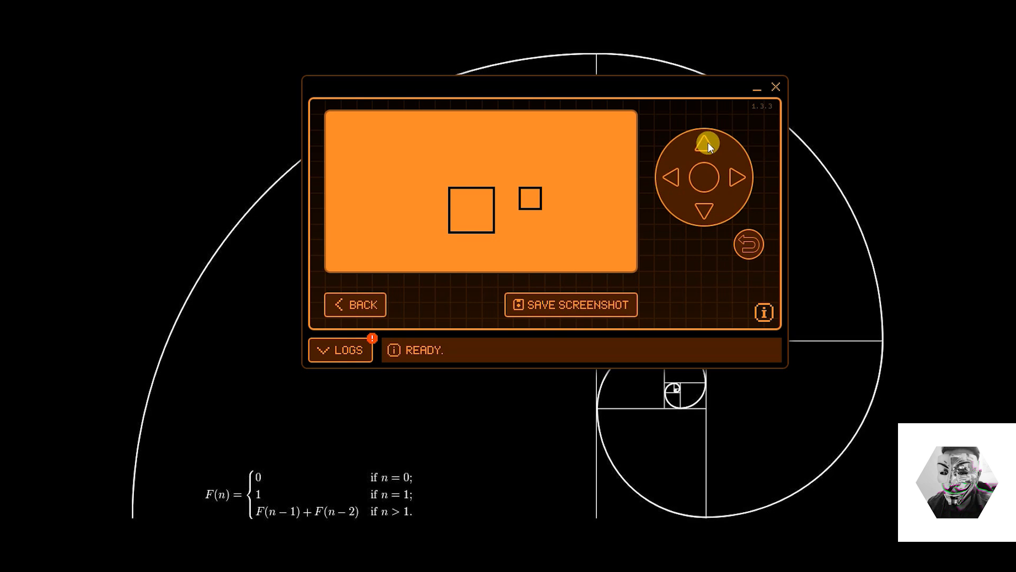
pyautogui.moveTo(733, 176)
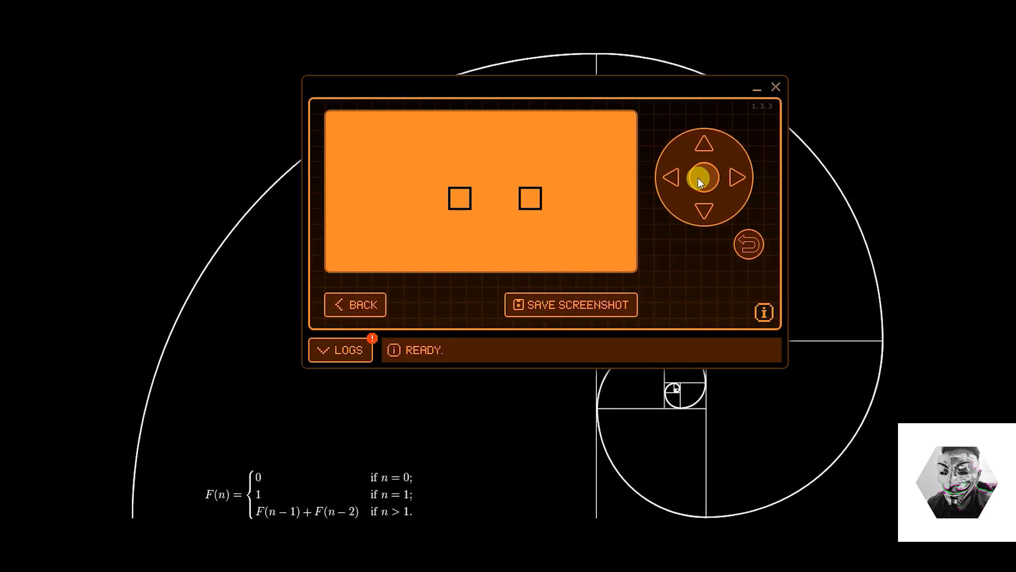
# Select into the script and steer the player square up, left and down around the centre square
pyautogui.click(704, 150)
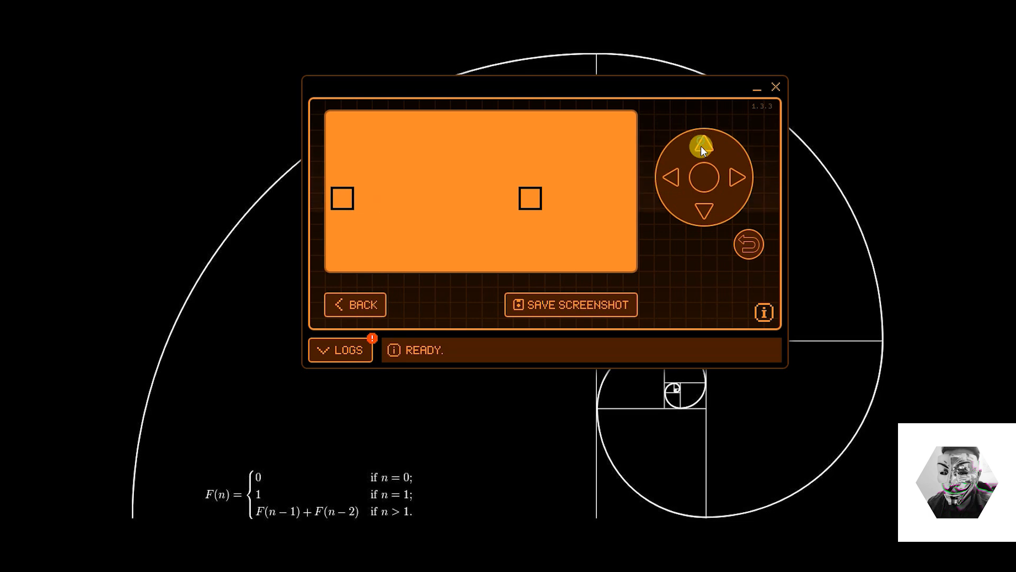
pyautogui.click(705, 210)
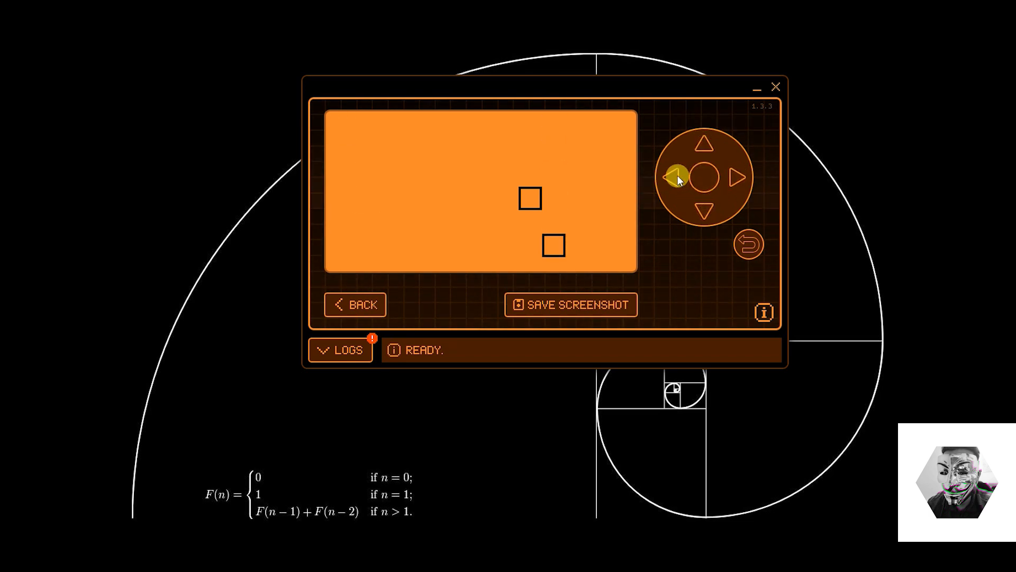
pyautogui.click(705, 144)
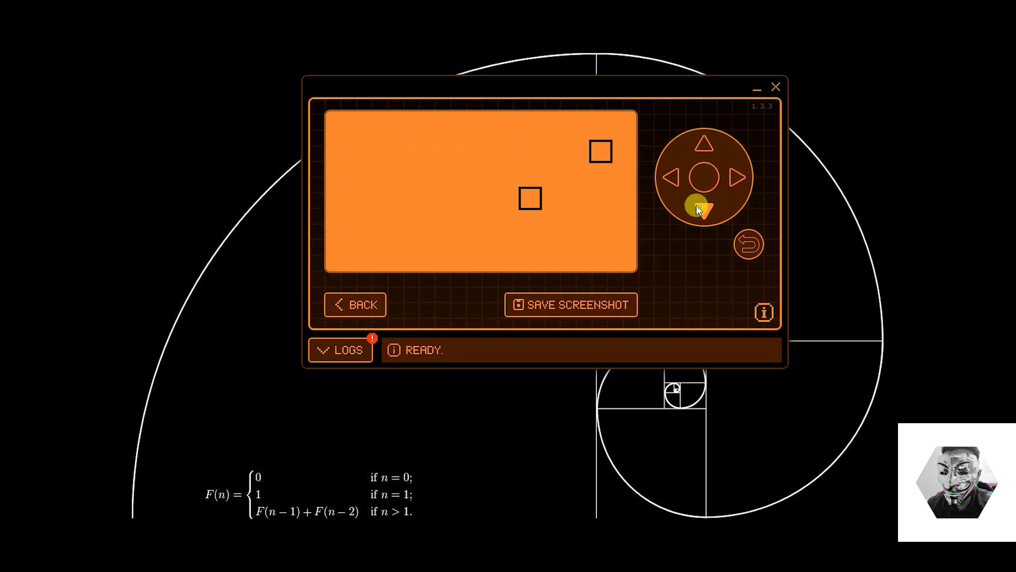
pyautogui.click(669, 176)
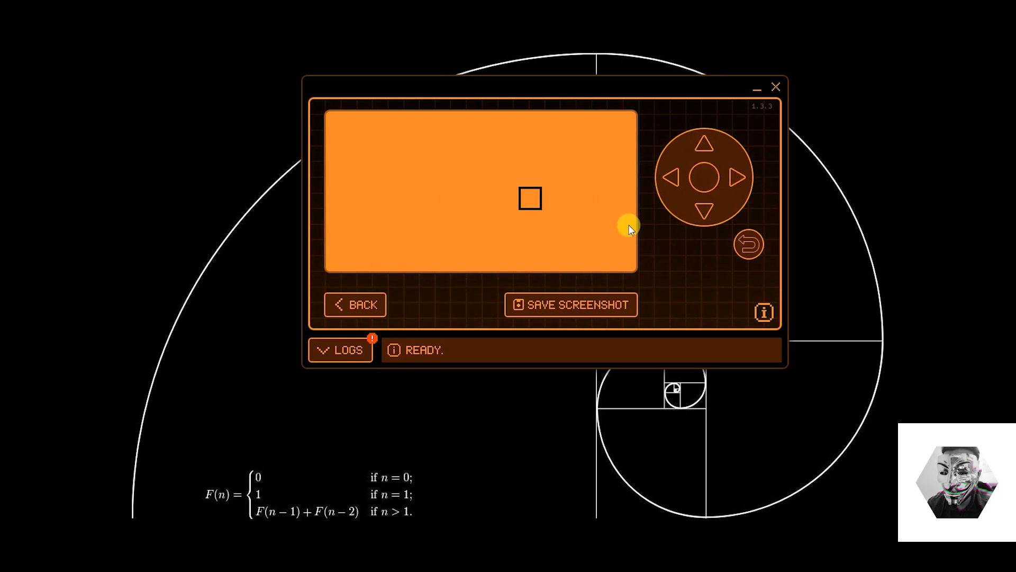
# Keep moving the player square left and down while the centre square stays fixed
pyautogui.click(673, 176)
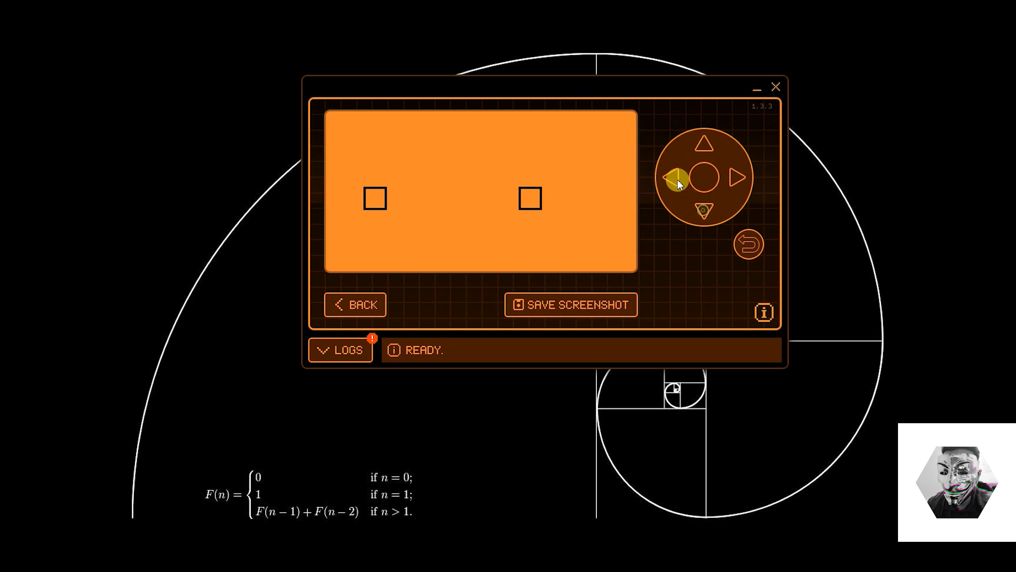
pyautogui.click(703, 142)
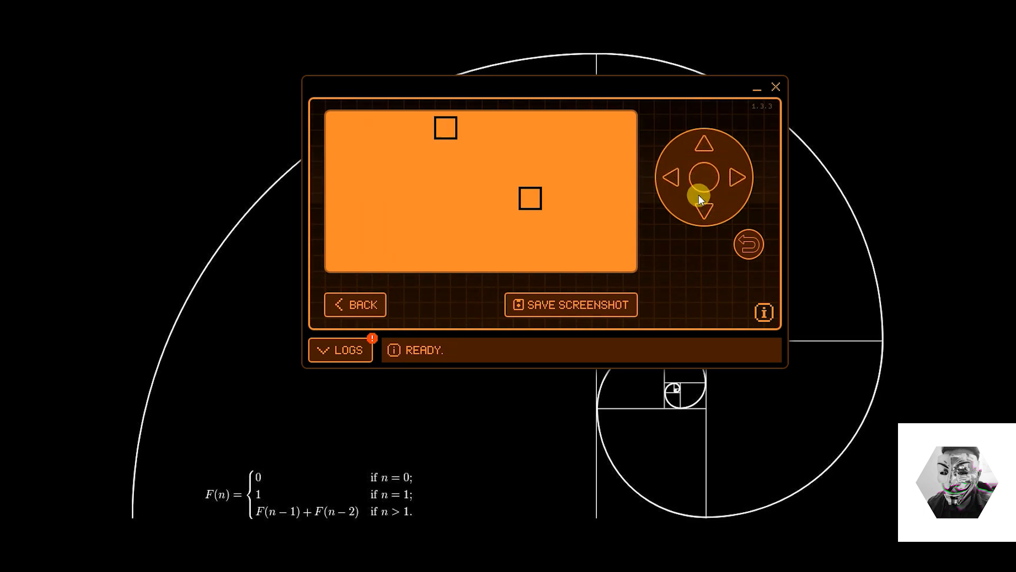
pyautogui.click(674, 174)
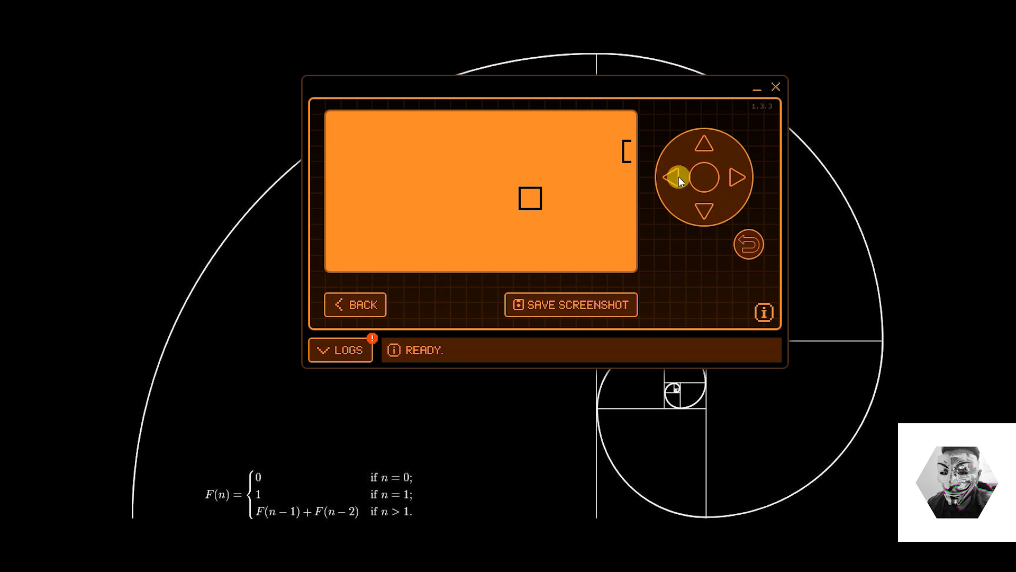
pyautogui.click(675, 177)
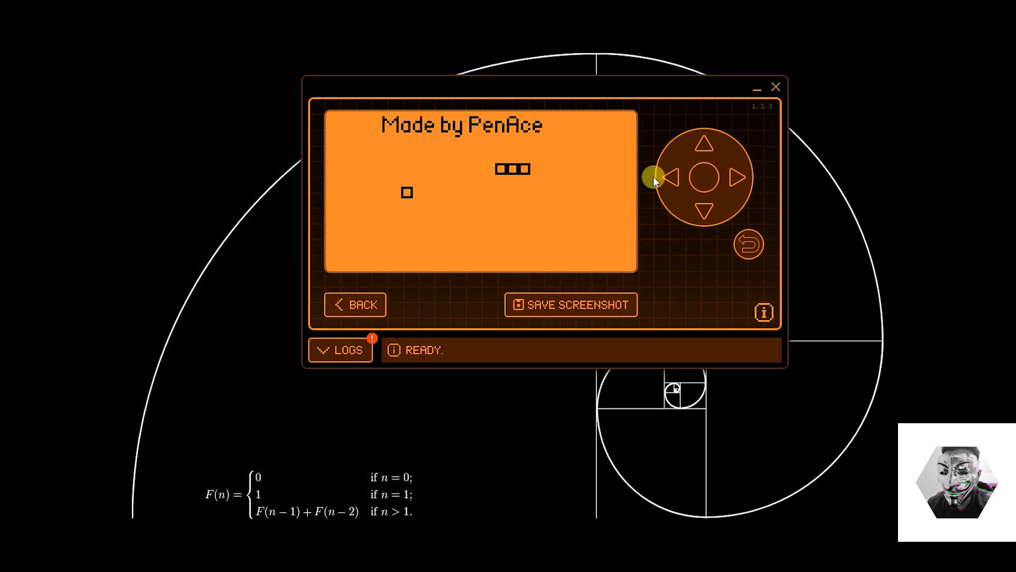
# Turn the three-block snake left, up, down and sideways toward the fruit
pyautogui.click(670, 178)
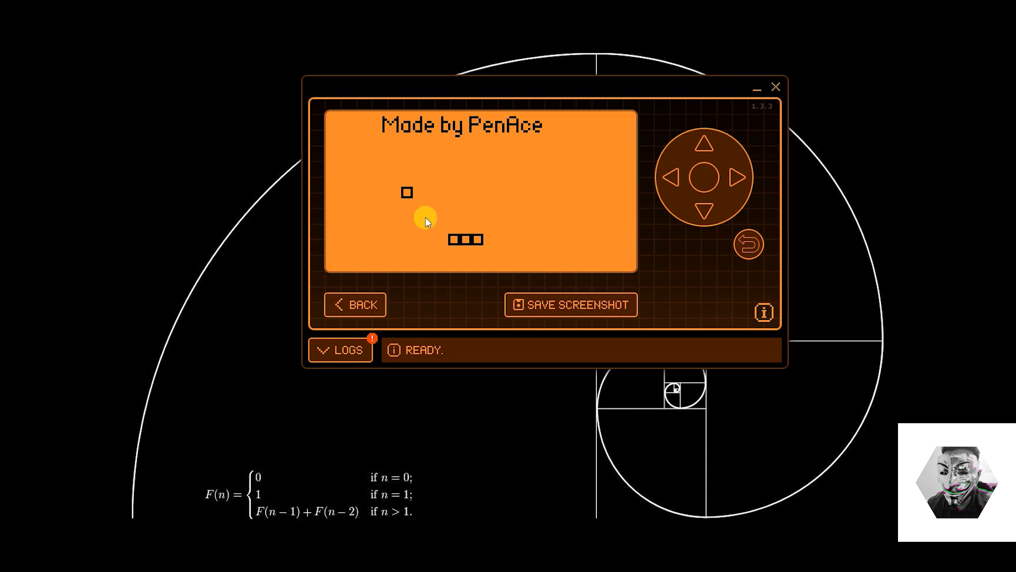
pyautogui.click(705, 145)
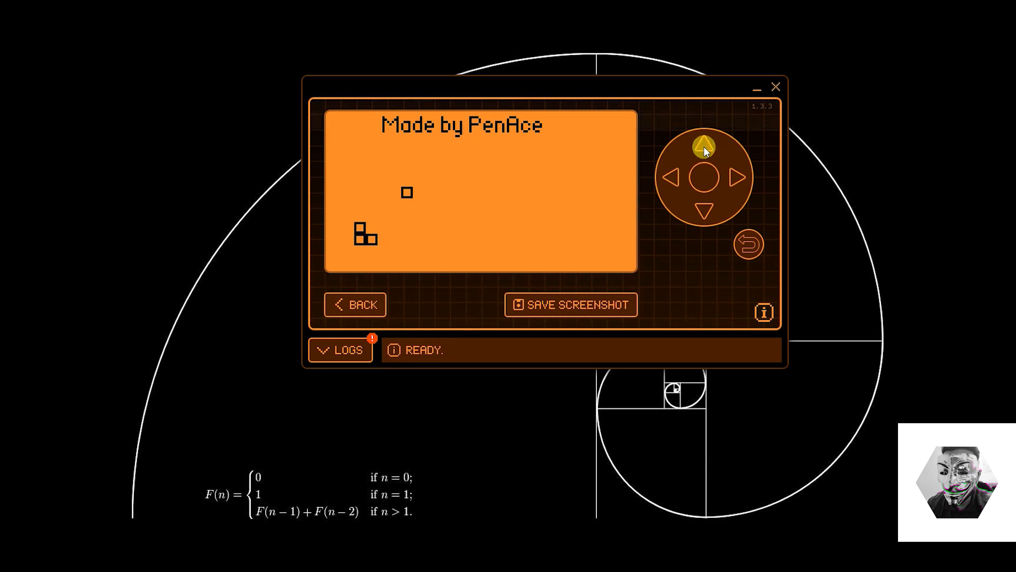
pyautogui.click(705, 146)
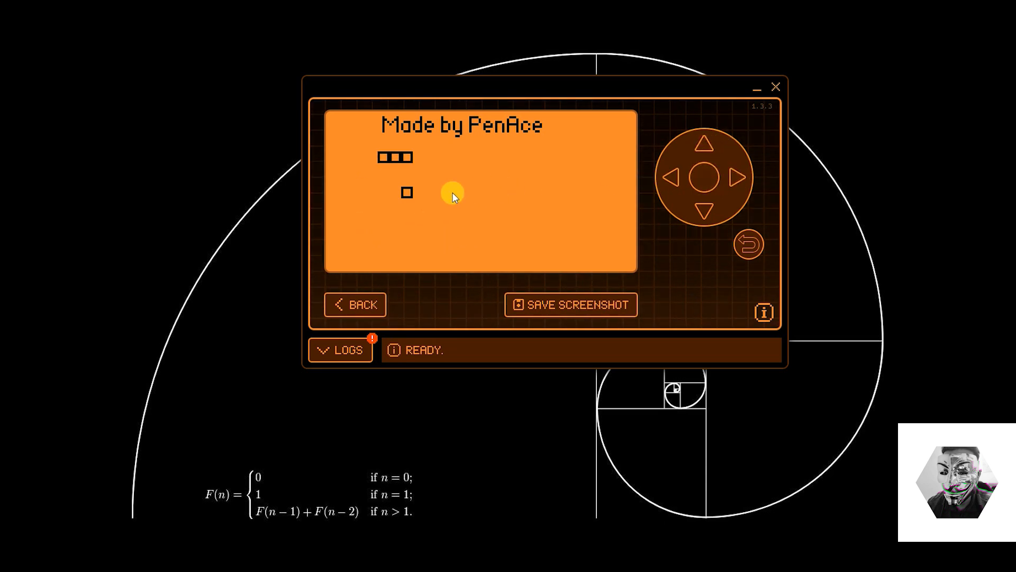
pyautogui.click(704, 210)
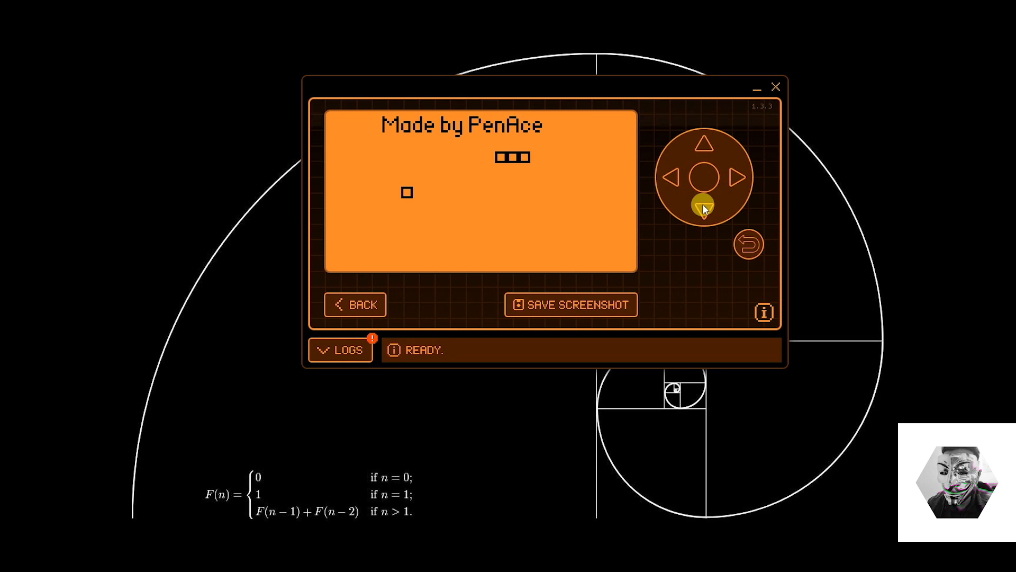
pyautogui.click(671, 177)
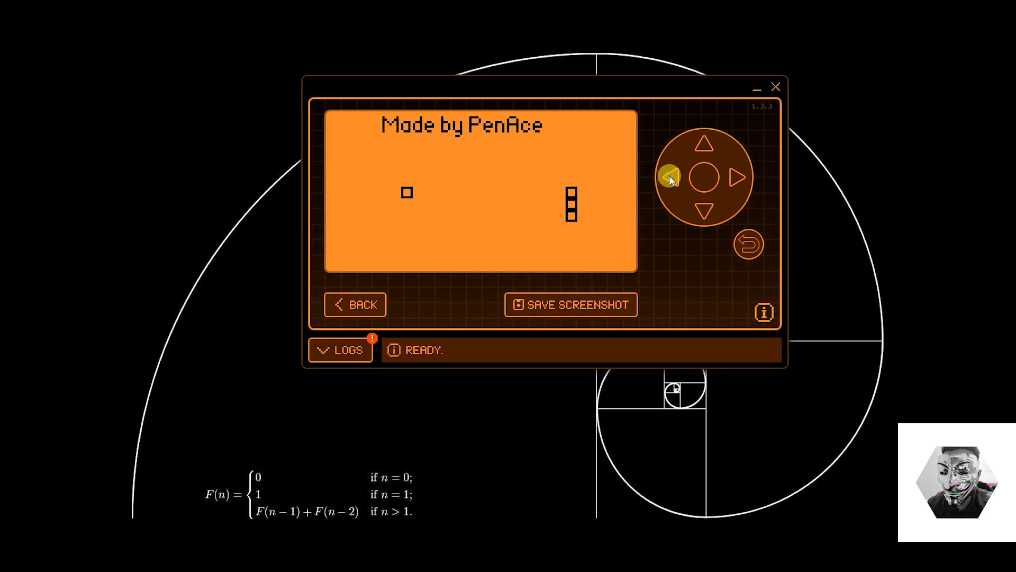
pyautogui.click(737, 177)
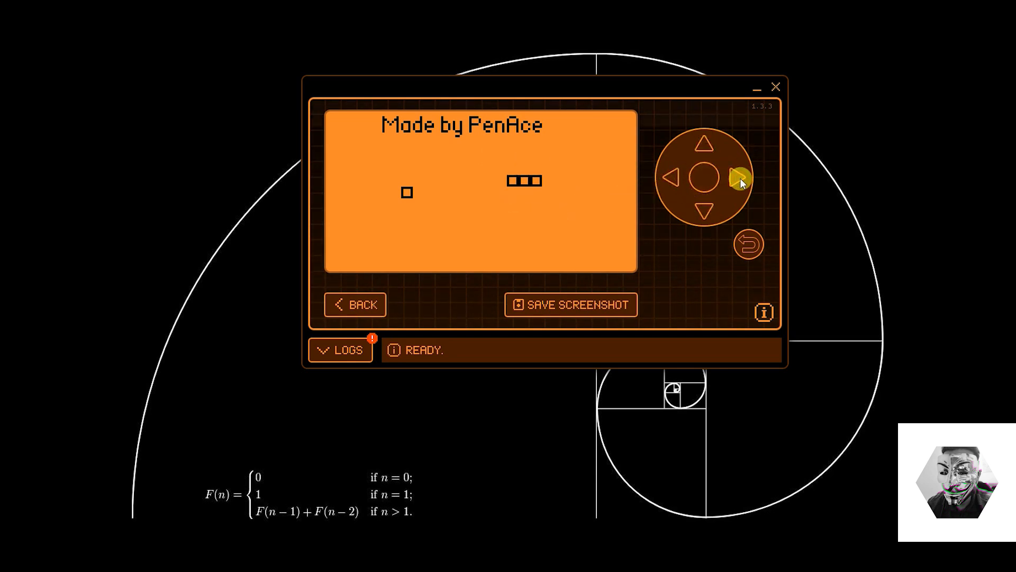
# Keep steering the snake right, left, up and down until it sits level with the fruit
pyautogui.click(669, 178)
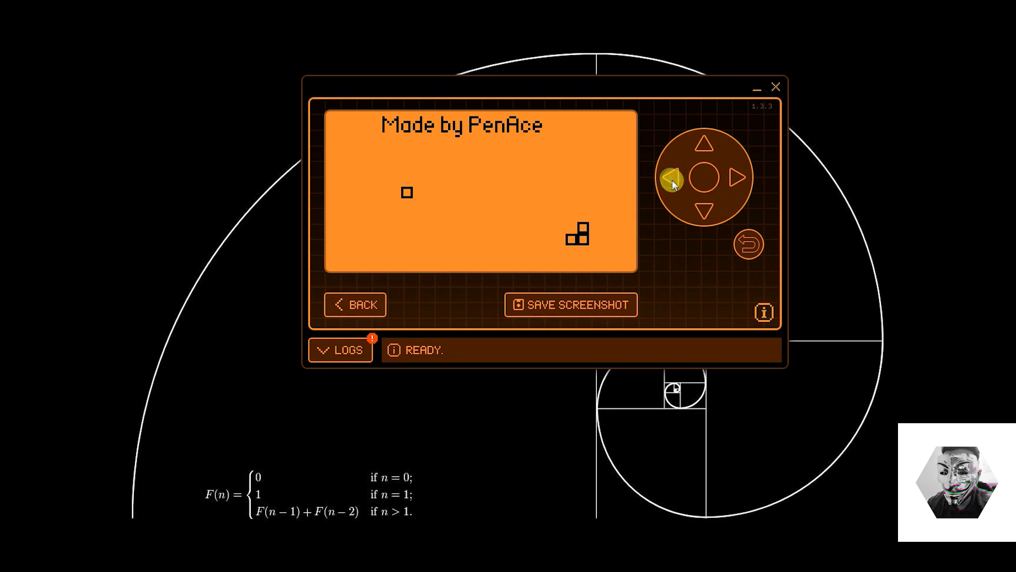
pyautogui.click(705, 145)
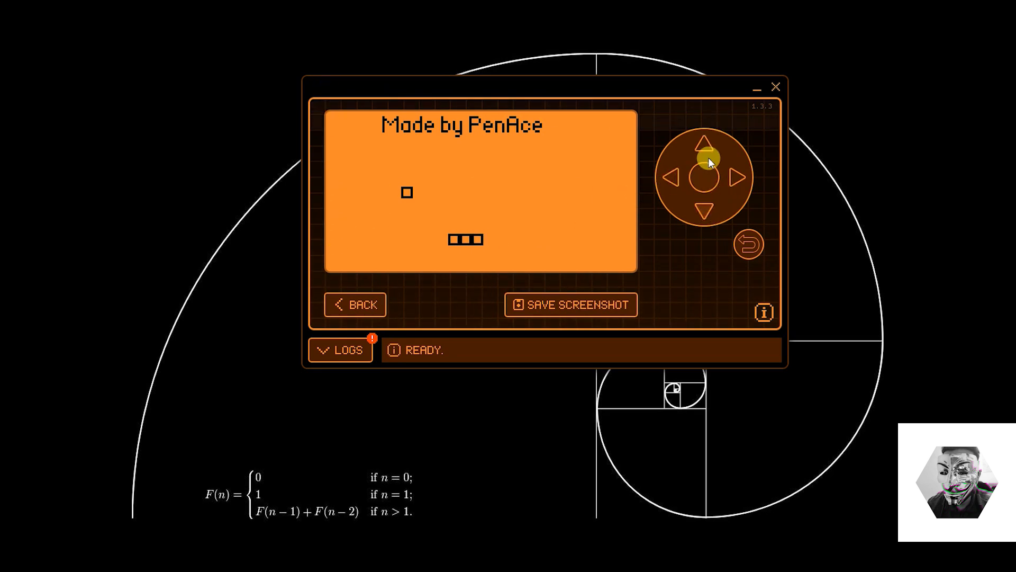
pyautogui.click(703, 144)
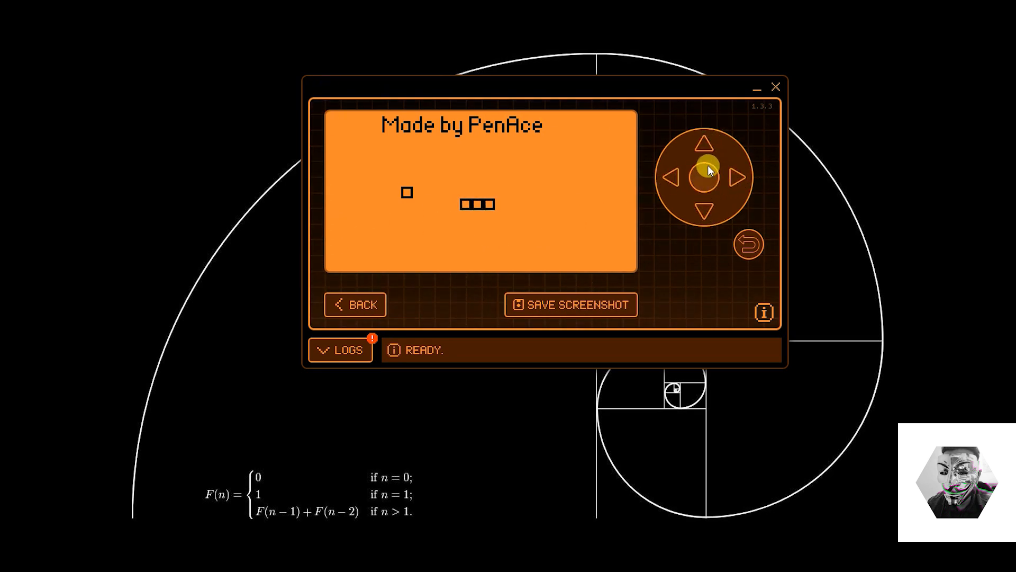
pyautogui.click(673, 178)
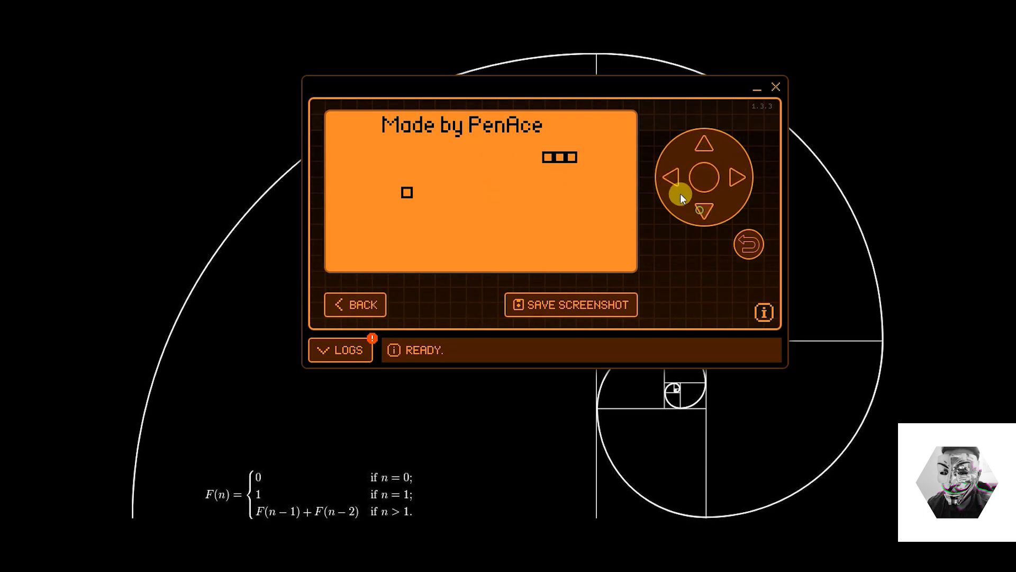
pyautogui.click(706, 210)
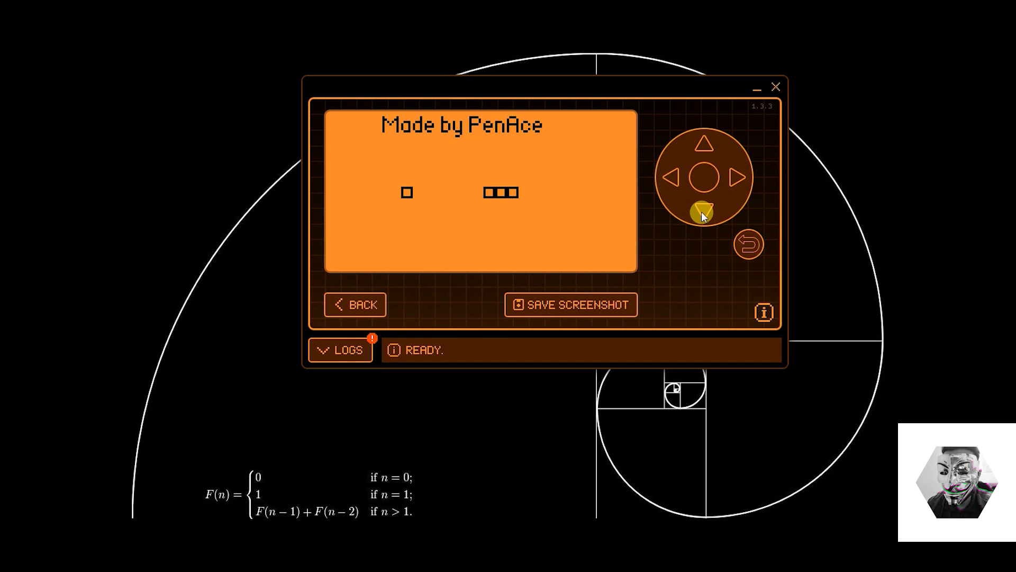